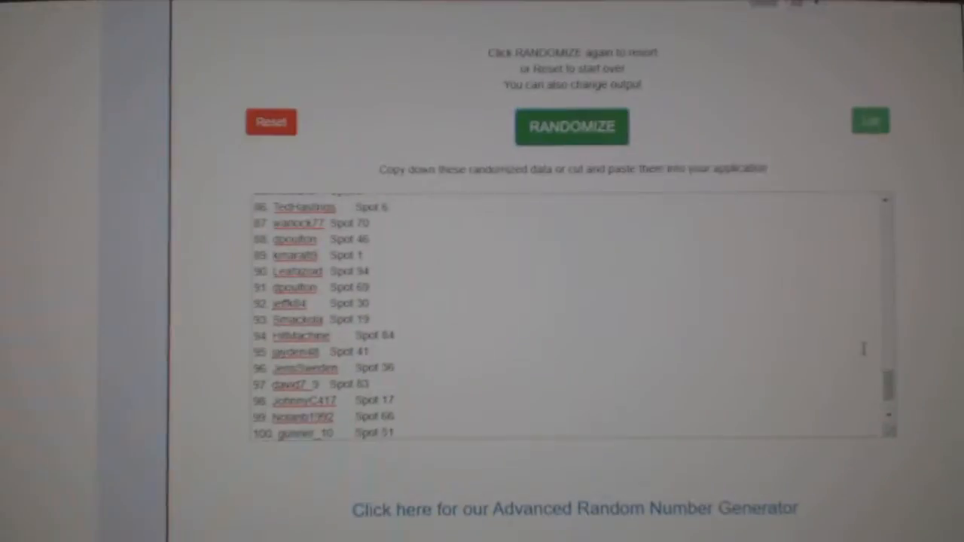
Bold row 4, the 15-16 UD Series 2 Retail Box! winner row.
{"action": "left_click", "coordinate": [571, 125]}
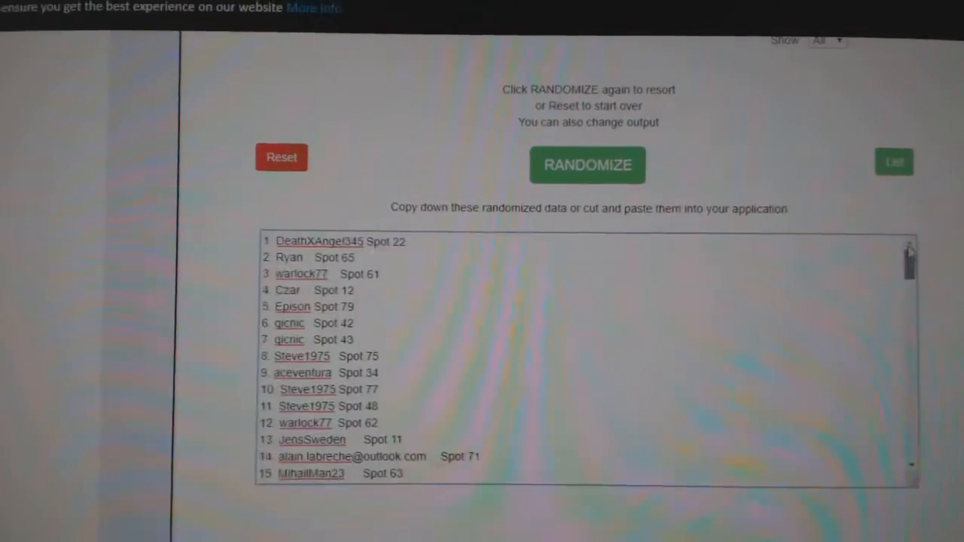
{"action": "left_click", "coordinate": [588, 164]}
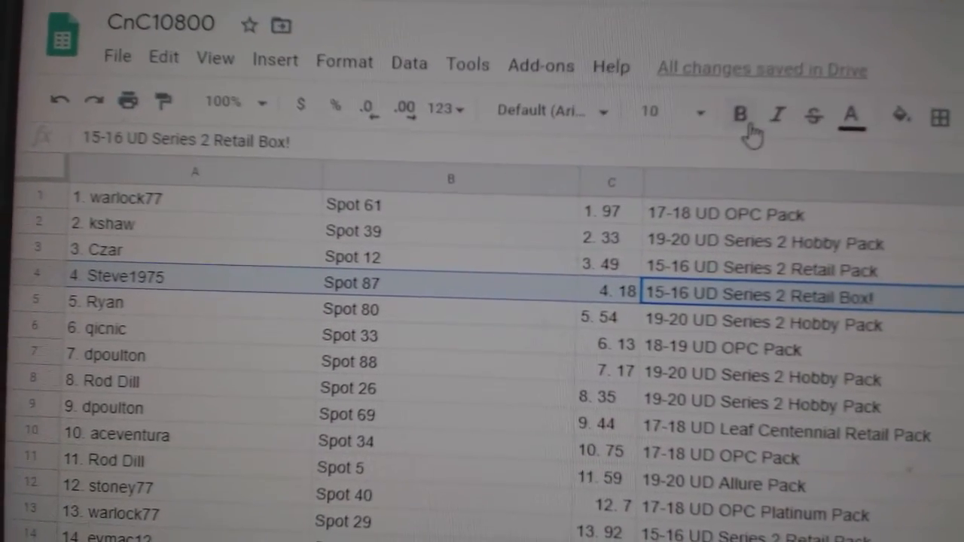
{"action": "left_click", "coordinate": [742, 115]}
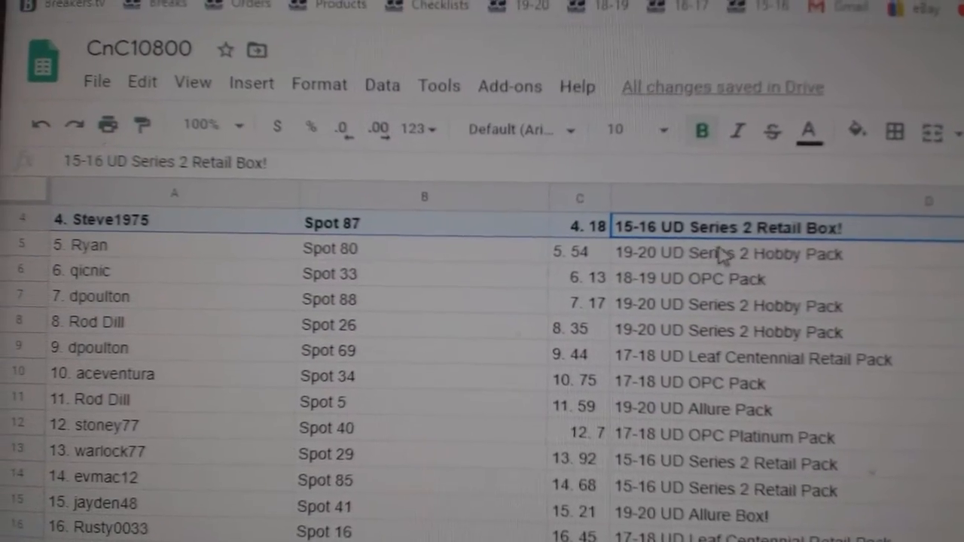
Bold row 15 (19-20 UD Allure Box!) and the 16-17 UD Series 2 Retail Box! winner row.
{"action": "scroll", "scroll_direction": "down", "scroll_amount": 3}
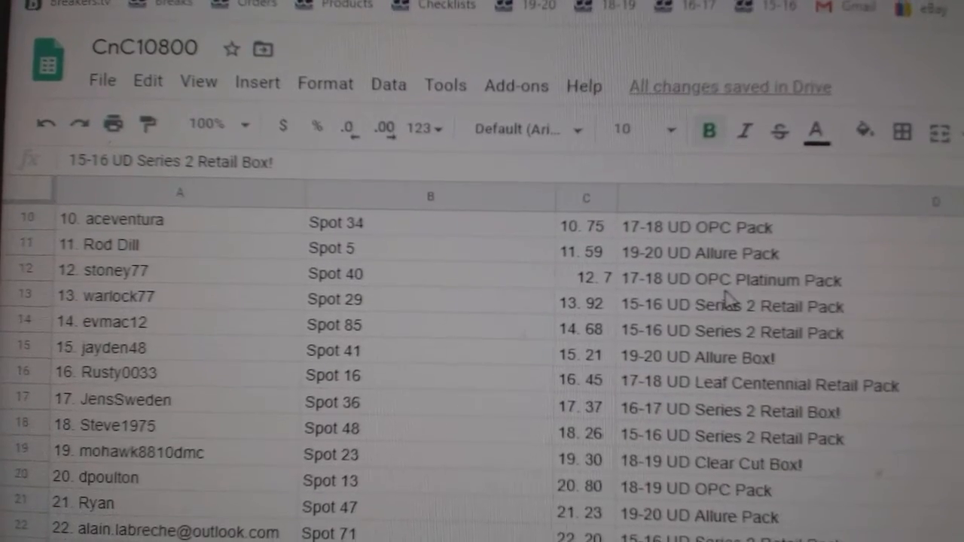
{"action": "left_click", "coordinate": [716, 357]}
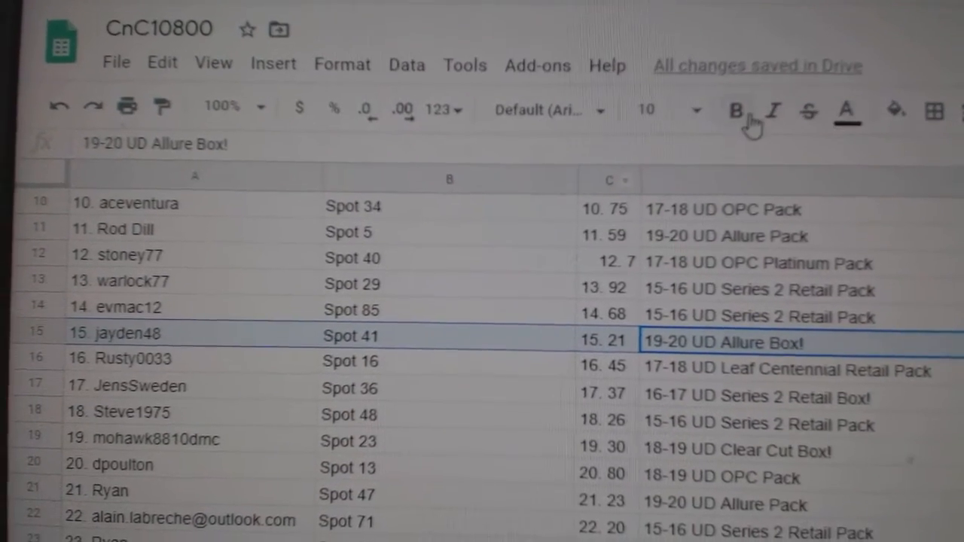
{"action": "left_click", "coordinate": [736, 110]}
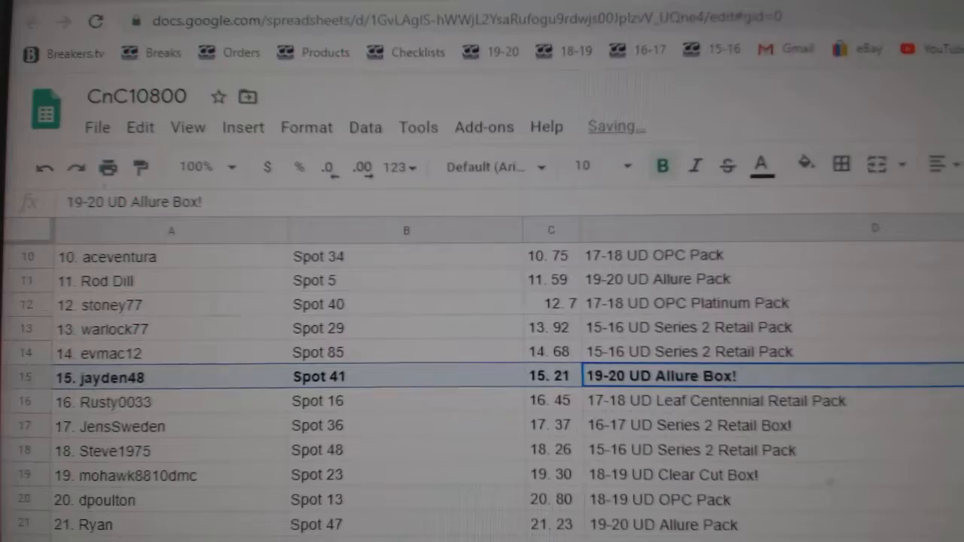
{"action": "scroll", "scroll_direction": "down", "scroll_amount": 3}
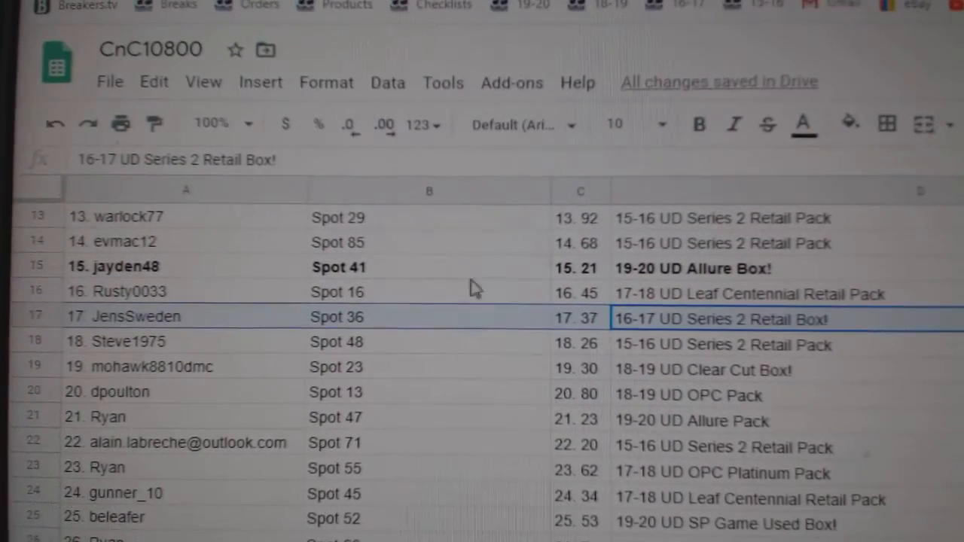
{"action": "mouse_move", "coordinate": [700, 133]}
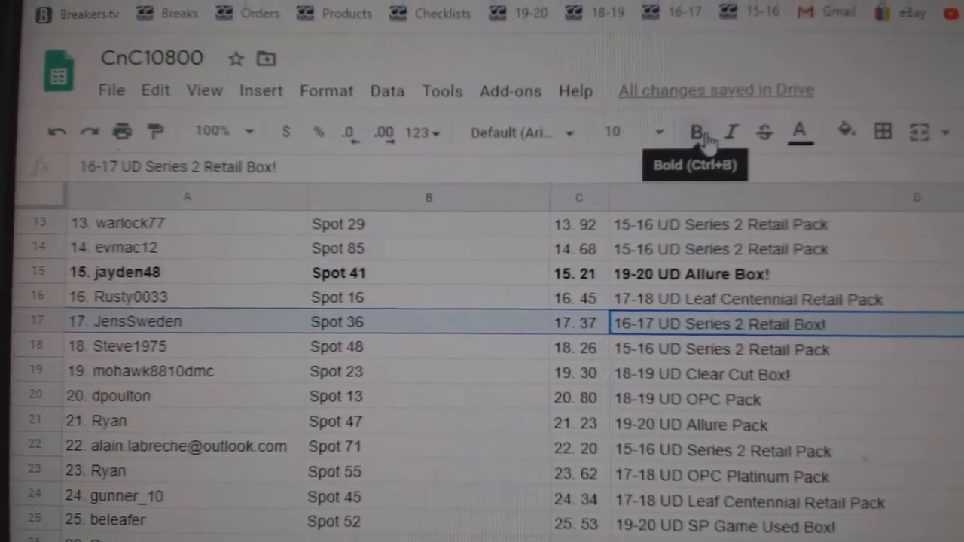
{"action": "left_click", "coordinate": [698, 132]}
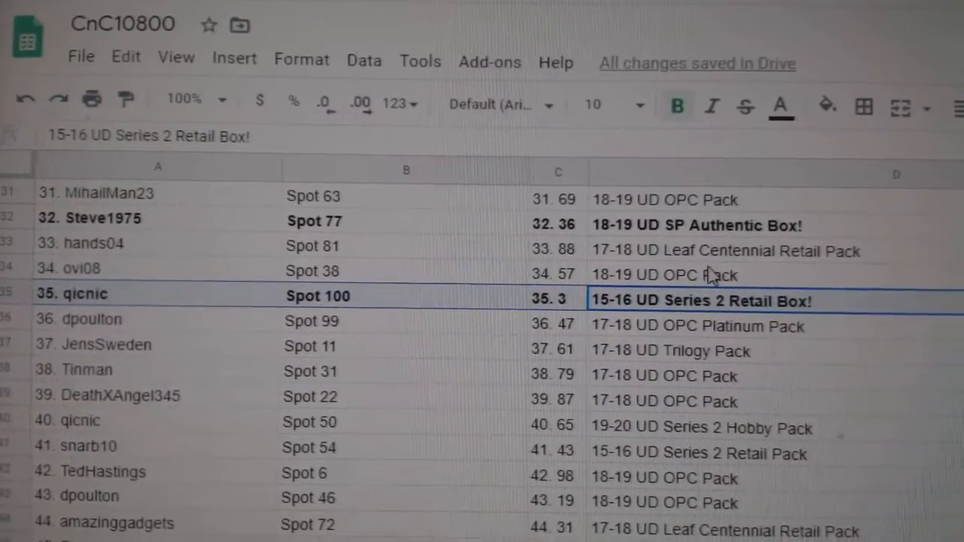
Scroll down the sheet past rows 32 and 35 of the box winners.
{"action": "scroll", "scroll_direction": "down", "scroll_amount": 3}
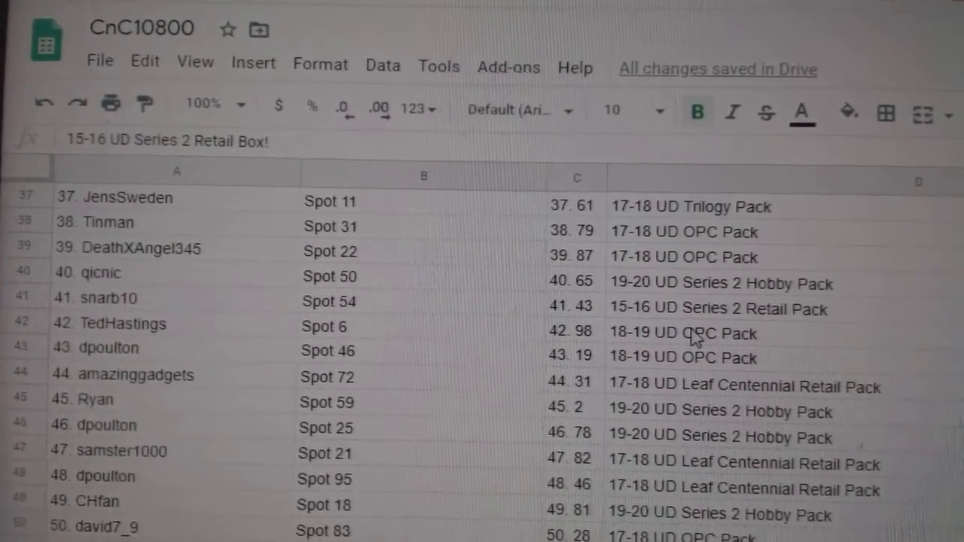
{"action": "scroll", "scroll_direction": "down", "scroll_amount": 3}
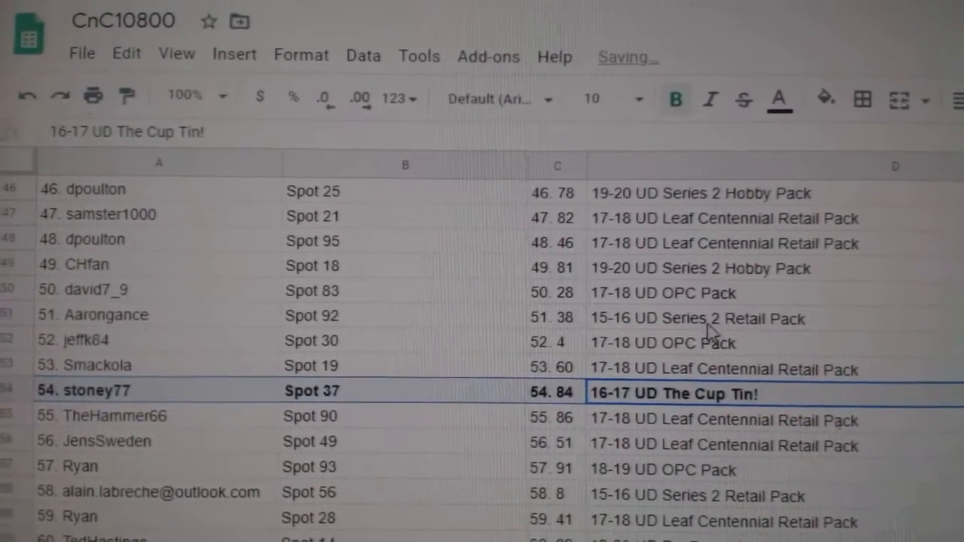
Scroll down through rows 54–70 of the Cup Tin, BuyBacks, Premier and SP Game Used winners.
{"action": "scroll", "scroll_direction": "down", "scroll_amount": 3}
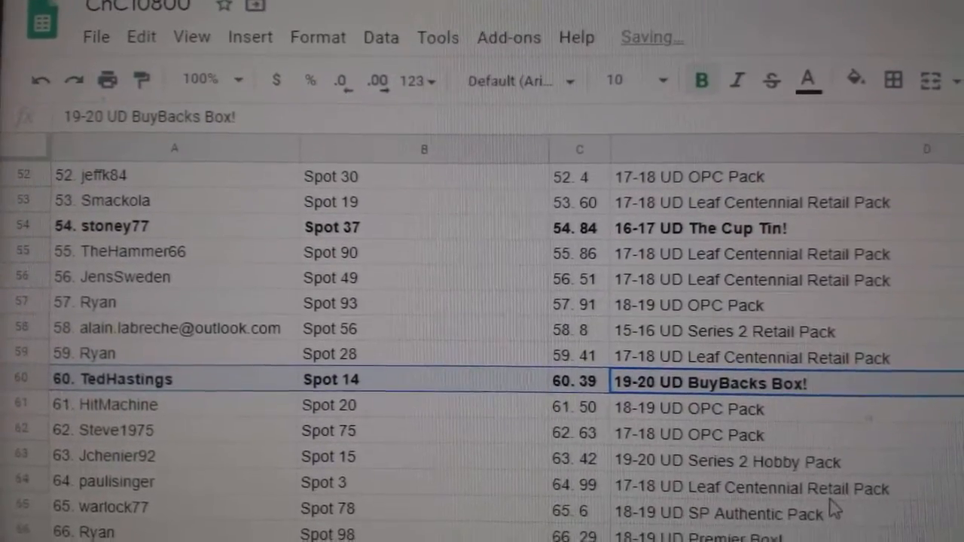
{"action": "scroll", "scroll_direction": "down", "scroll_amount": 3}
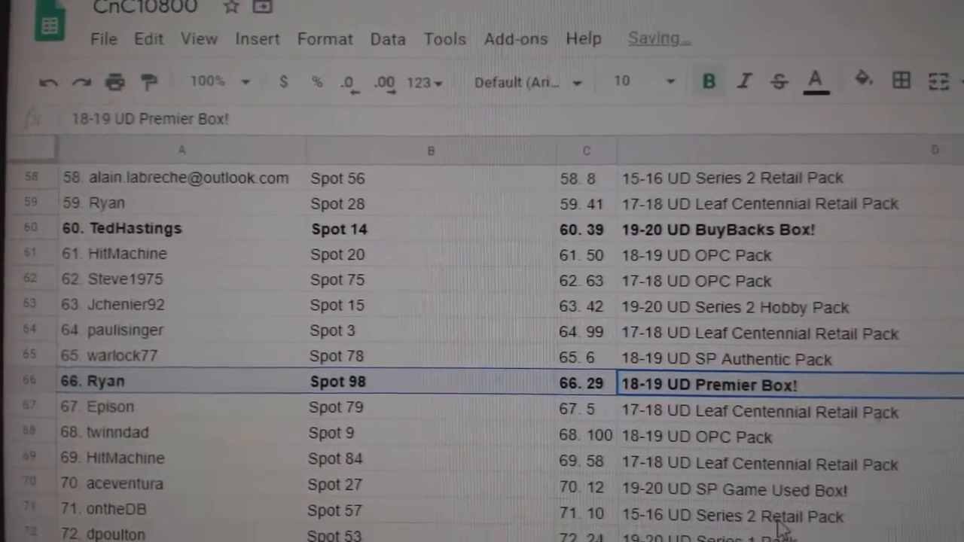
{"action": "scroll", "scroll_direction": "down", "scroll_amount": 3}
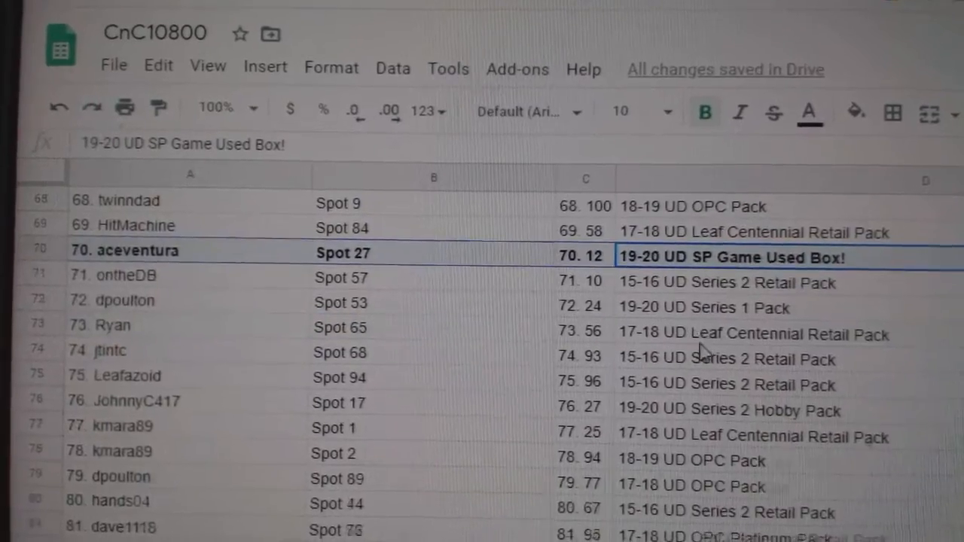
Bold row 89 for the 18-19 UD Clear Cut Box! winner, then select the 19-20 UD OPC Box! row.
{"action": "scroll", "scroll_direction": "down", "scroll_amount": 3}
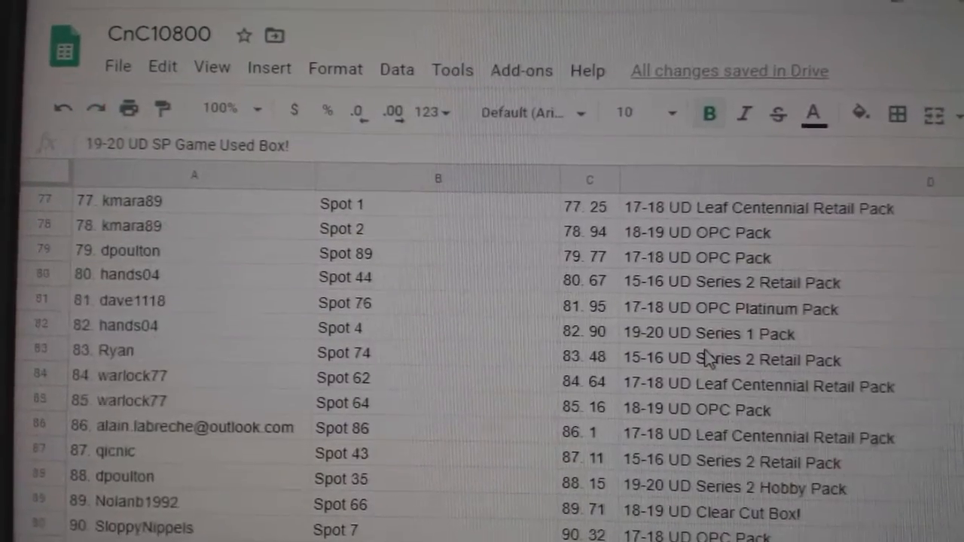
{"action": "scroll", "scroll_direction": "down", "scroll_amount": 3}
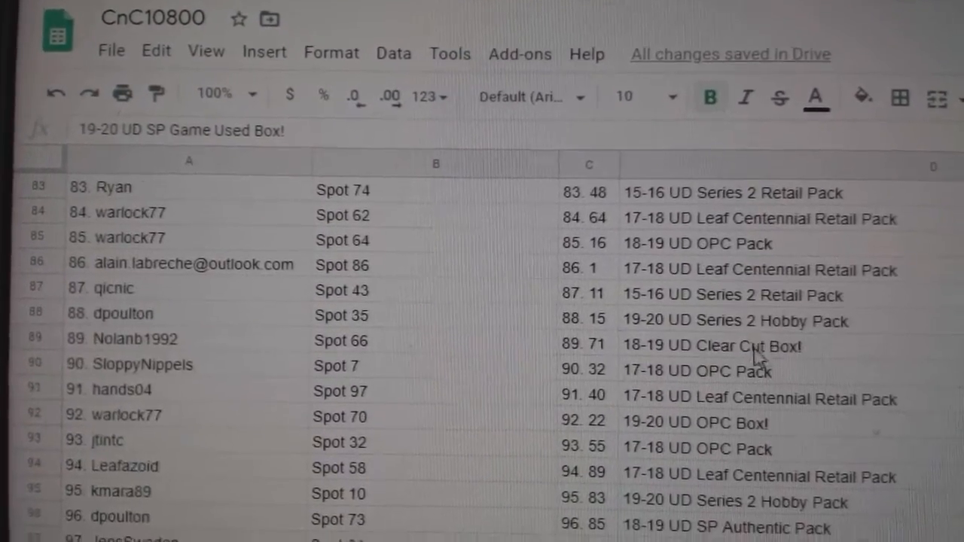
{"action": "left_click", "coordinate": [743, 345]}
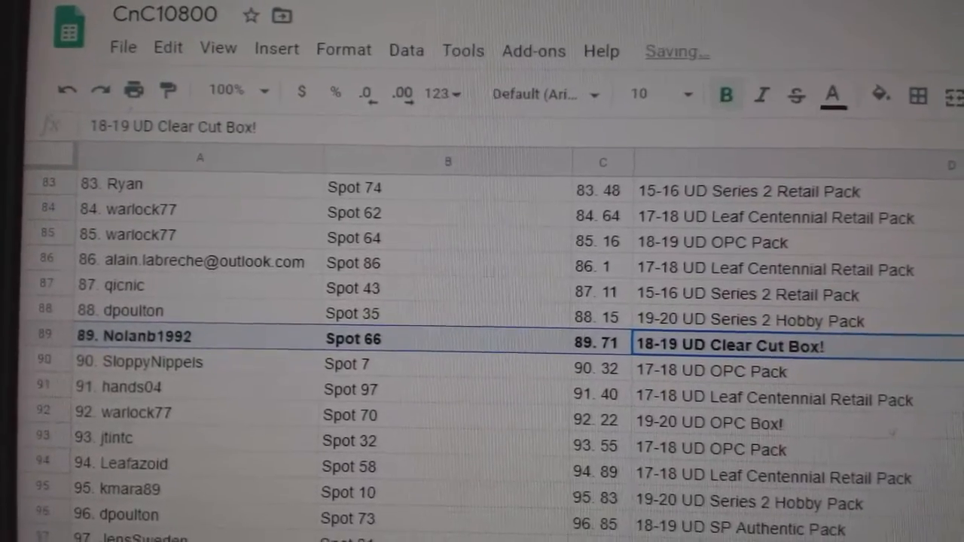
{"action": "scroll", "scroll_direction": "down", "scroll_amount": 3}
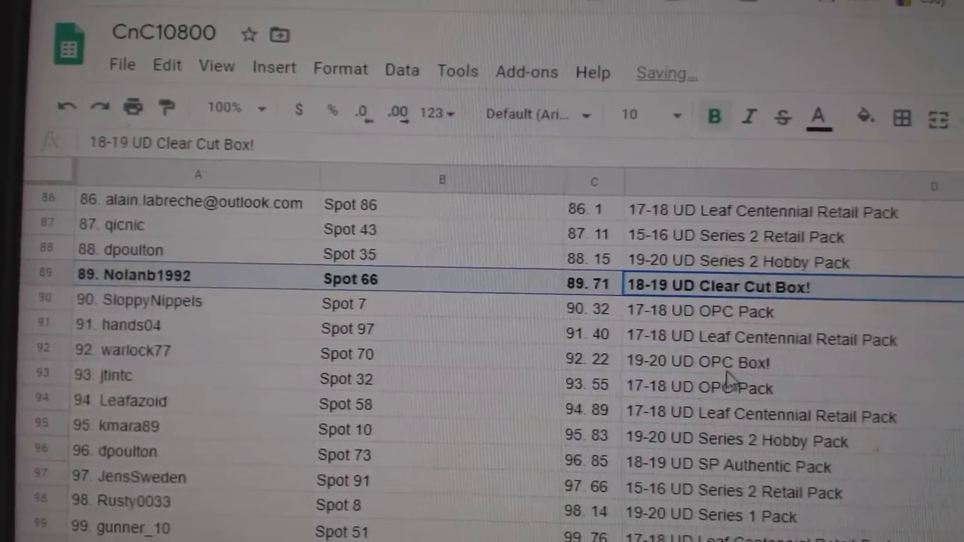
{"action": "left_click", "coordinate": [695, 363]}
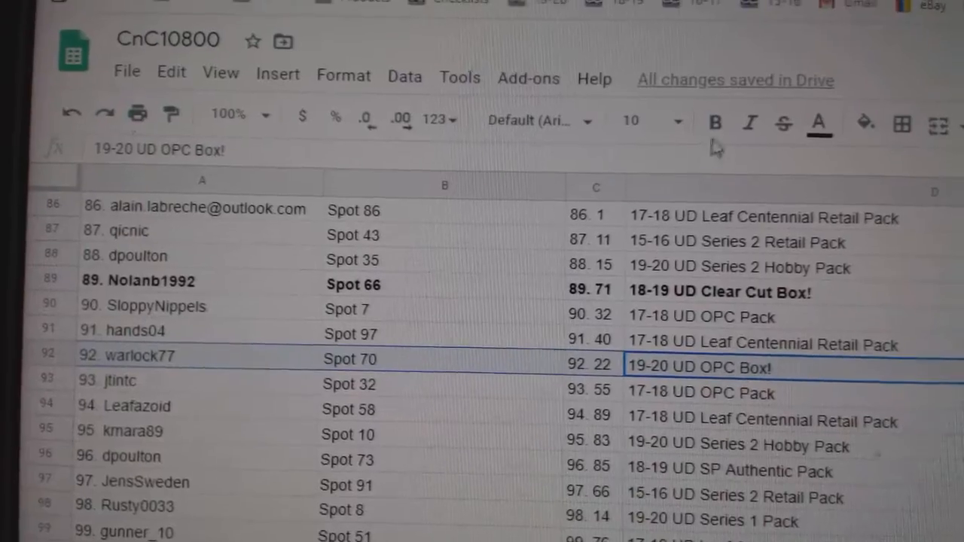